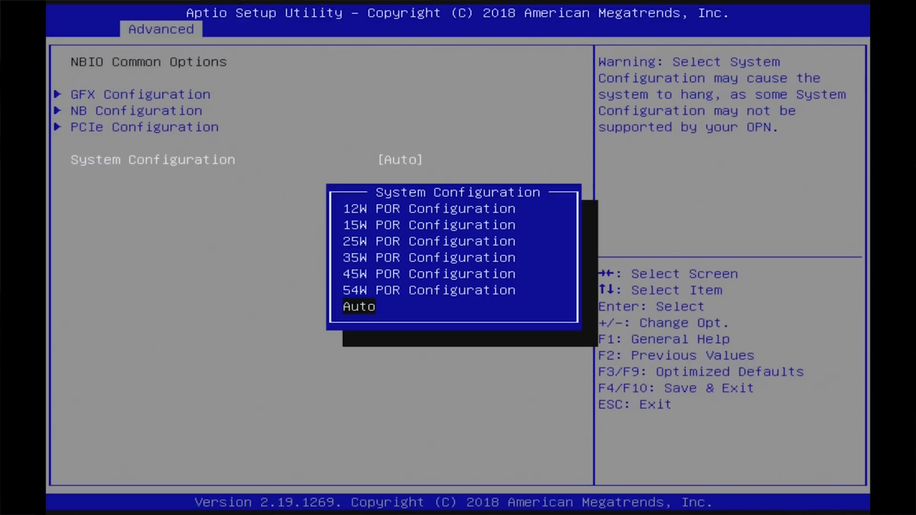
# Step: Set memory Overclock to Enabled, exposing clock speed and timing options
pyautogui.press('Up')
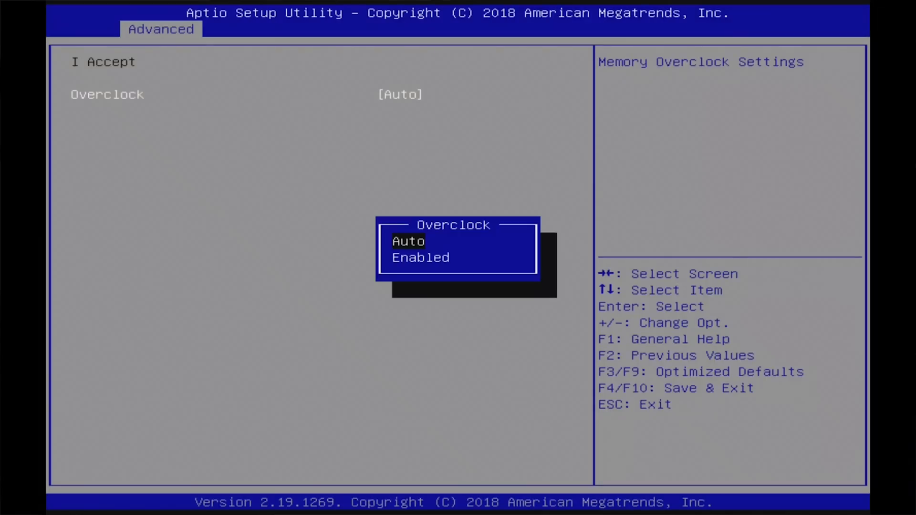
pyautogui.click(420, 257)
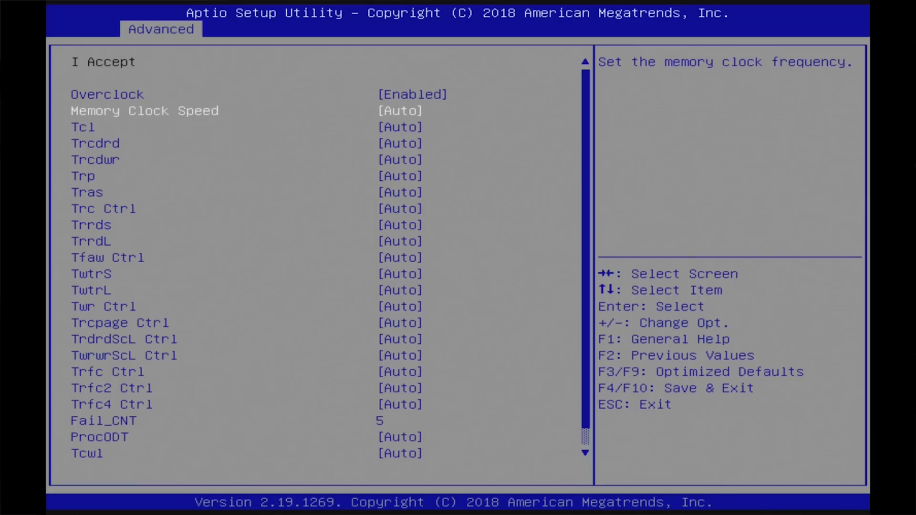